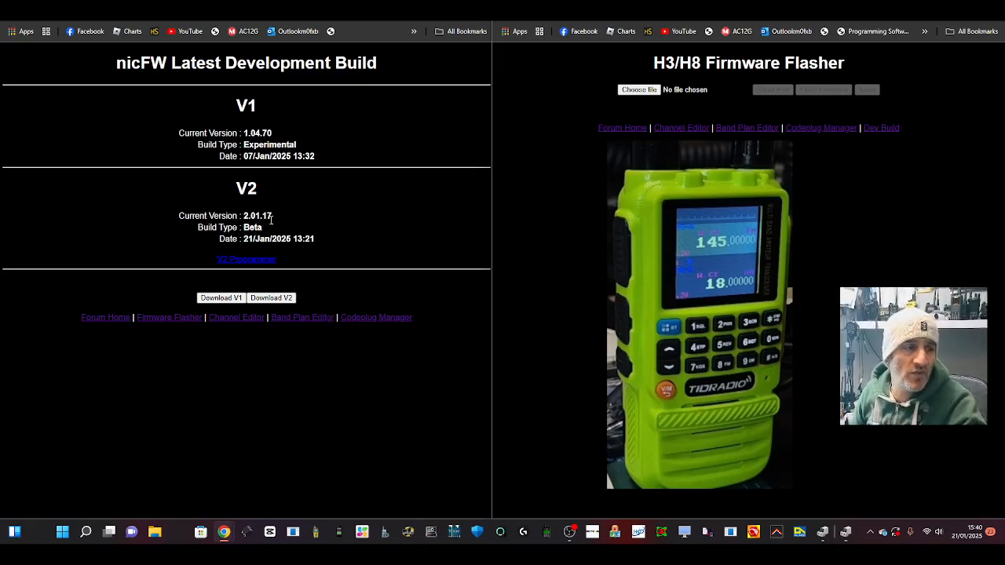
pyautogui.moveTo(368, 201)
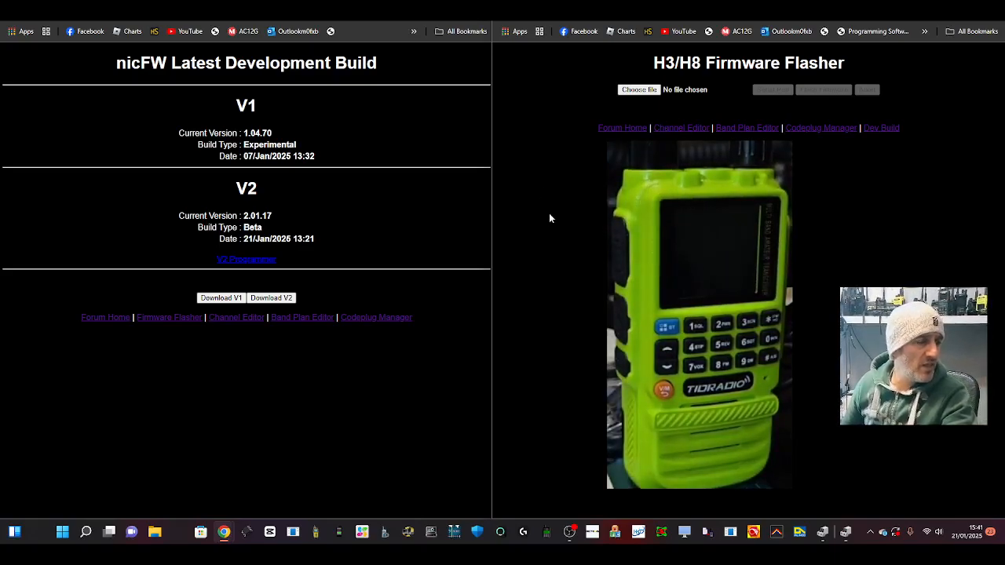
# - Check Device Manager's Ports list for the radio's serial port, then close it
pyautogui.rightClick(14, 532)
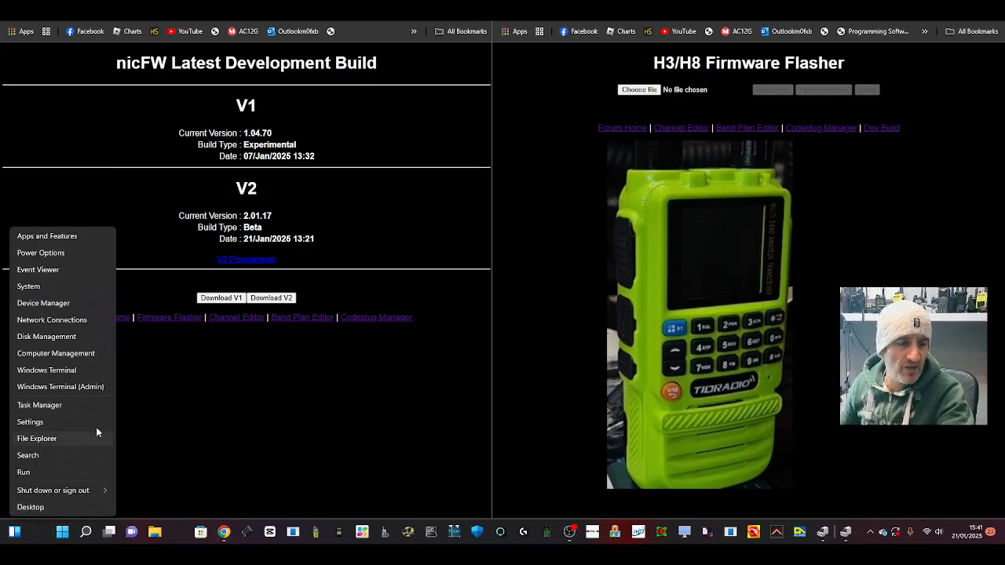
pyautogui.moveTo(59, 307)
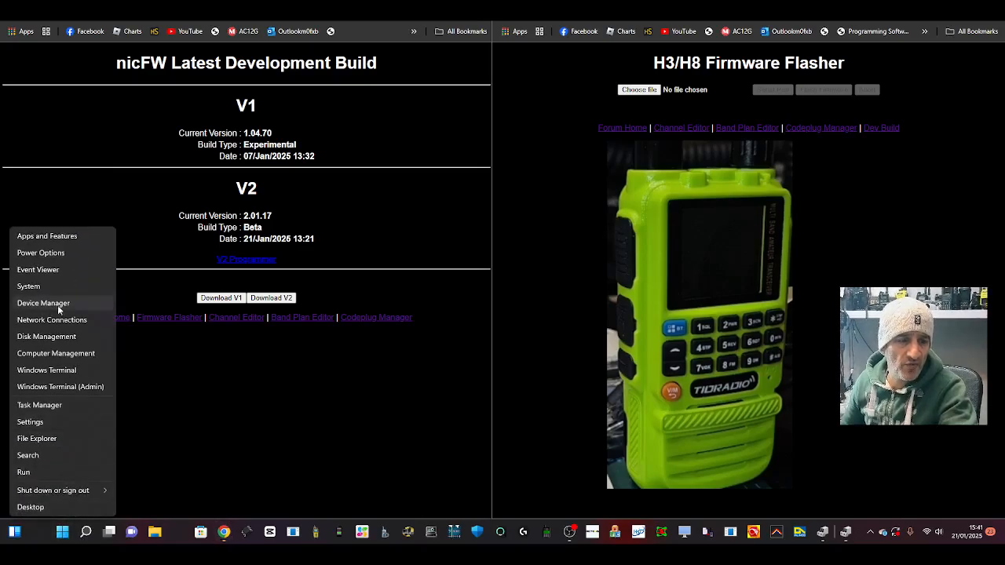
pyautogui.click(44, 303)
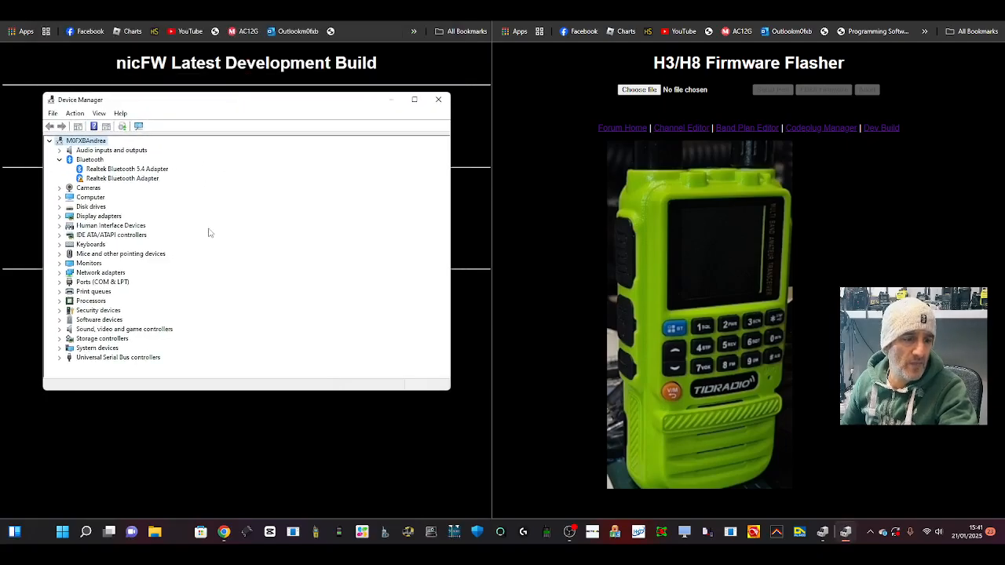
pyautogui.click(60, 282)
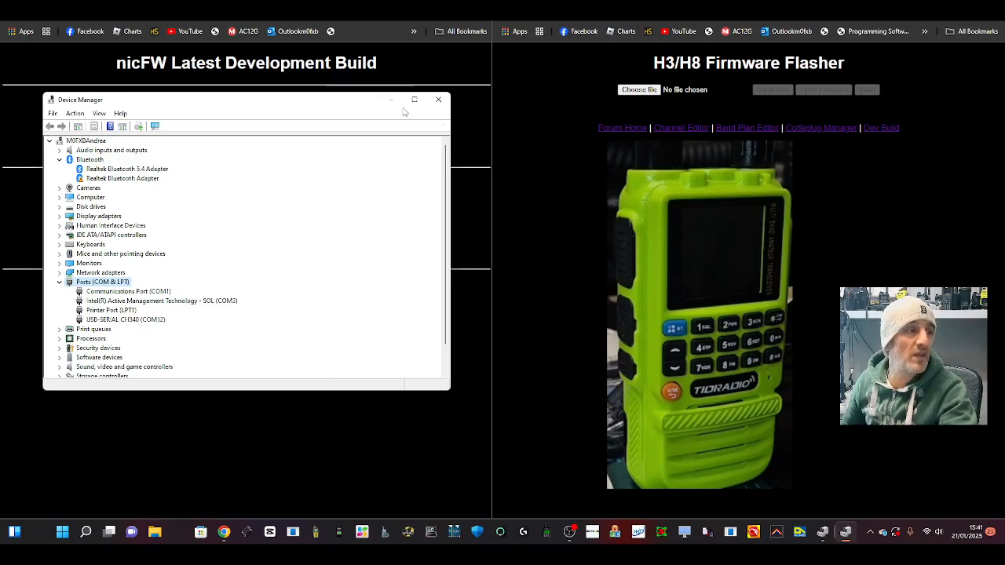
pyautogui.click(438, 99)
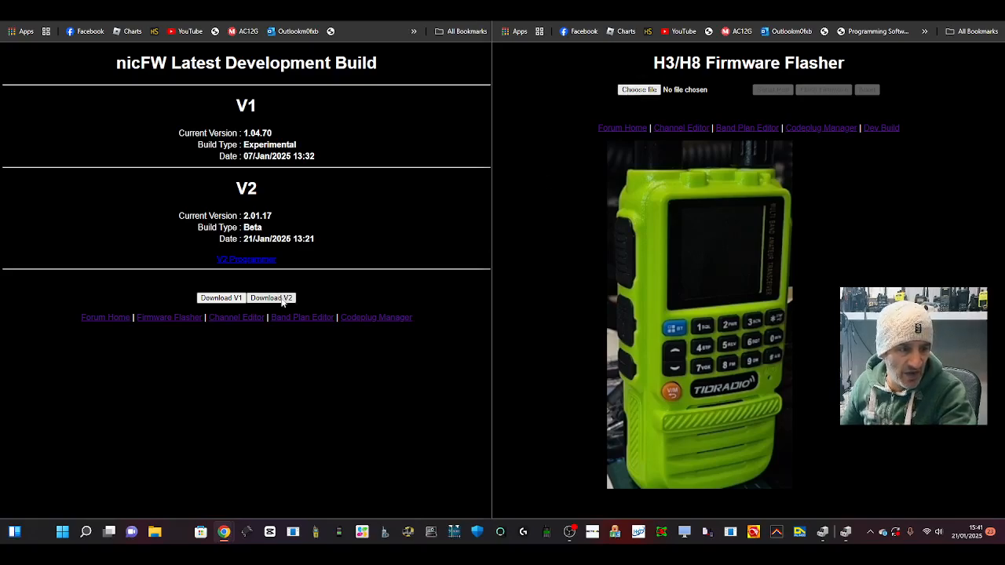
# - Download the V2 beta firmware, load the .bin into the flasher, and request a serial port
pyautogui.click(270, 297)
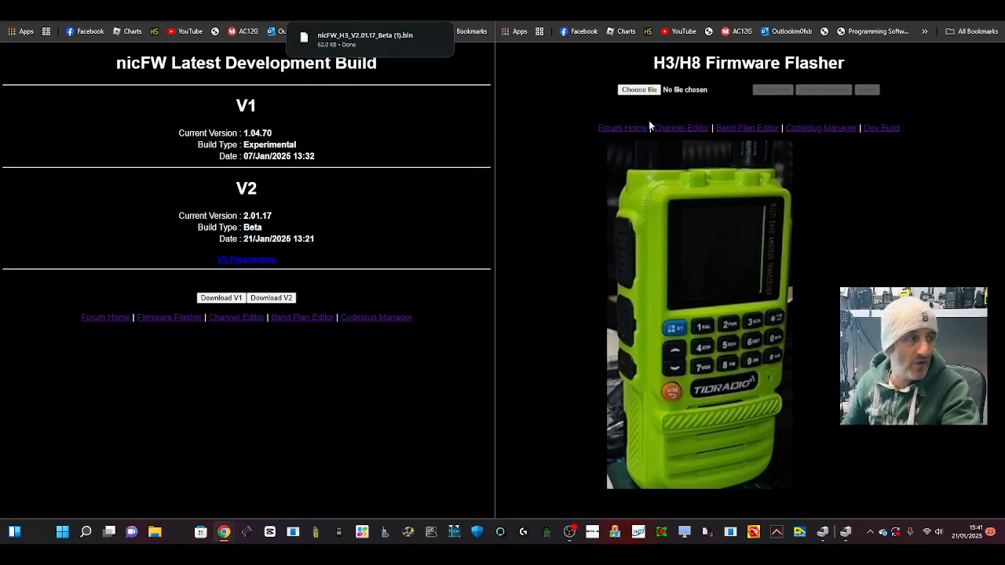
pyautogui.click(638, 88)
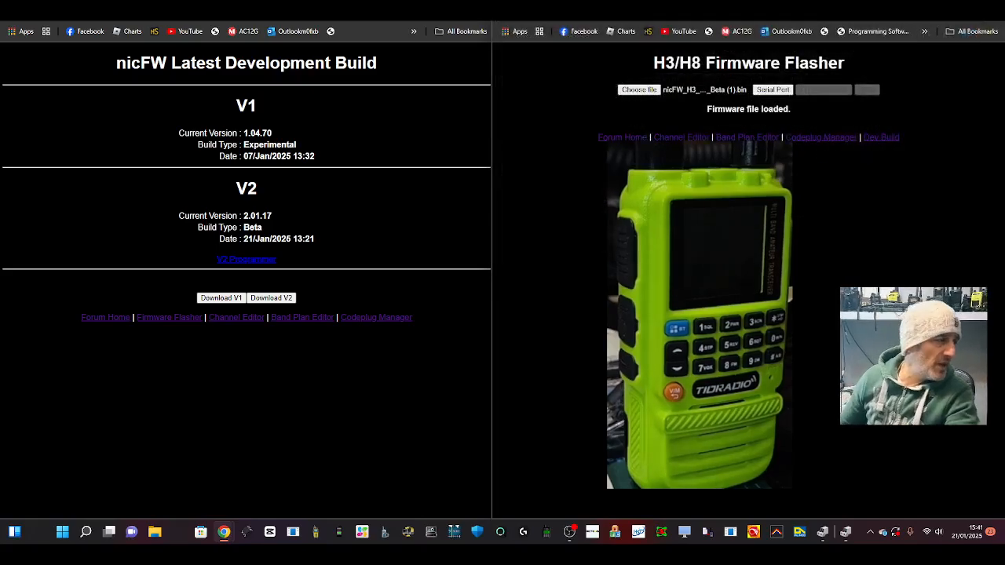
pyautogui.click(771, 90)
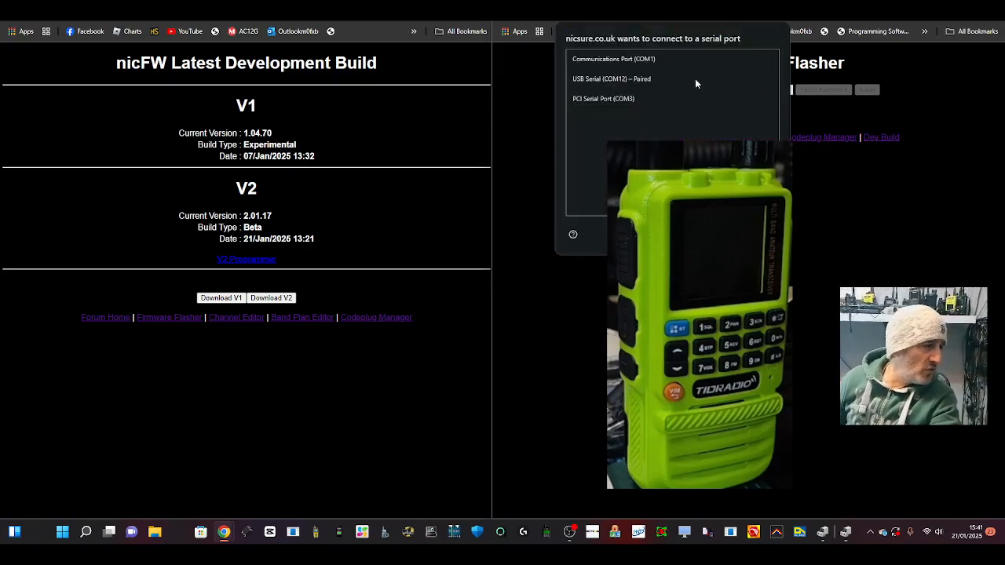
pyautogui.moveTo(625, 79)
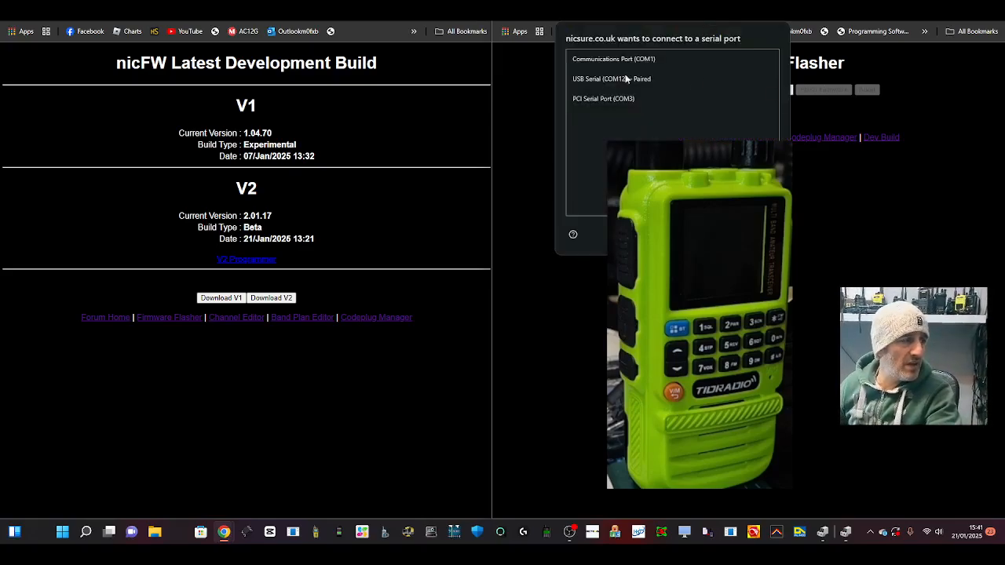
# - Connect the flasher to USB Serial (COM12)
pyautogui.click(611, 78)
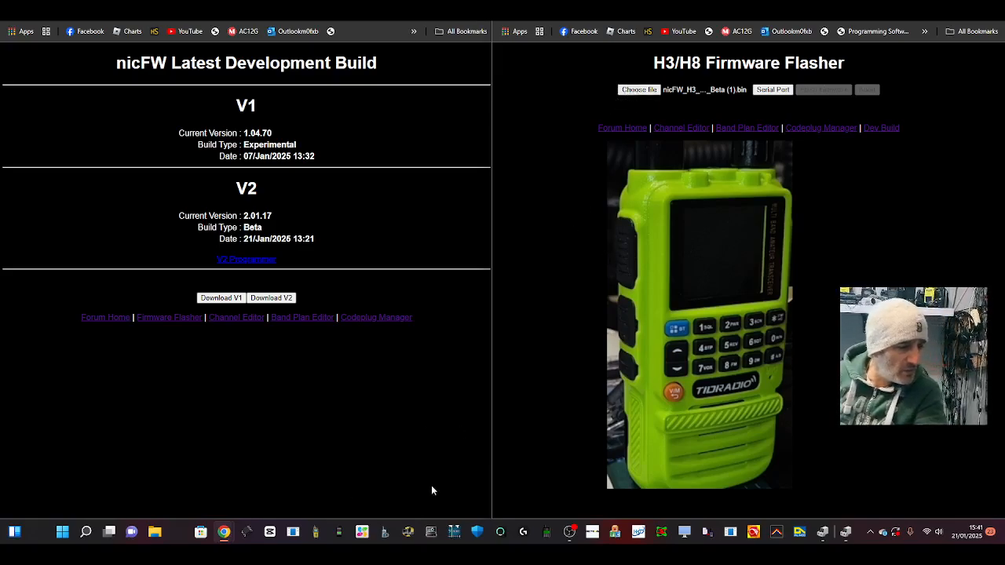
pyautogui.click(772, 90)
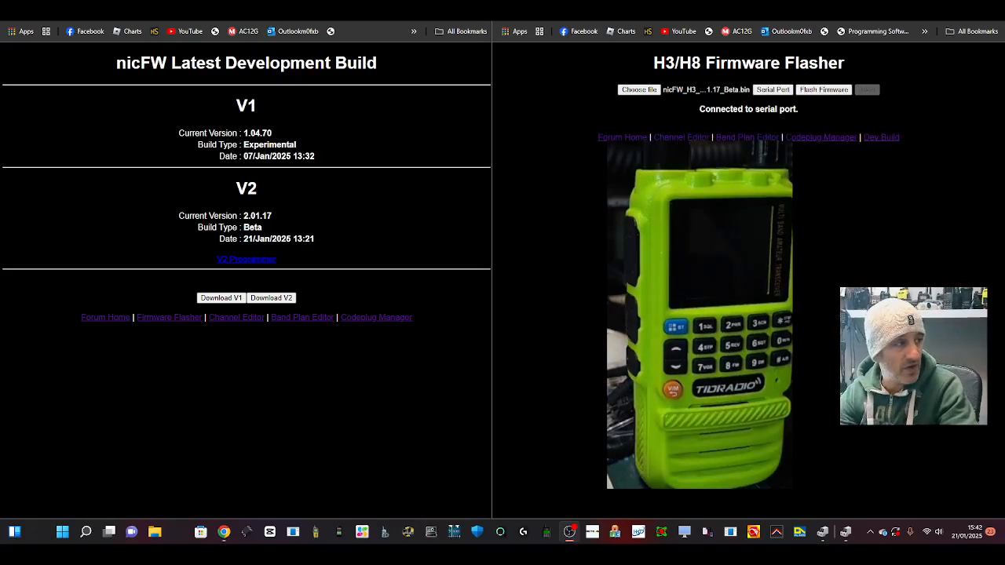
# - Flash the V2 beta firmware onto the TIDRADIO H3 until 'Flashing complete.' appears
pyautogui.click(823, 89)
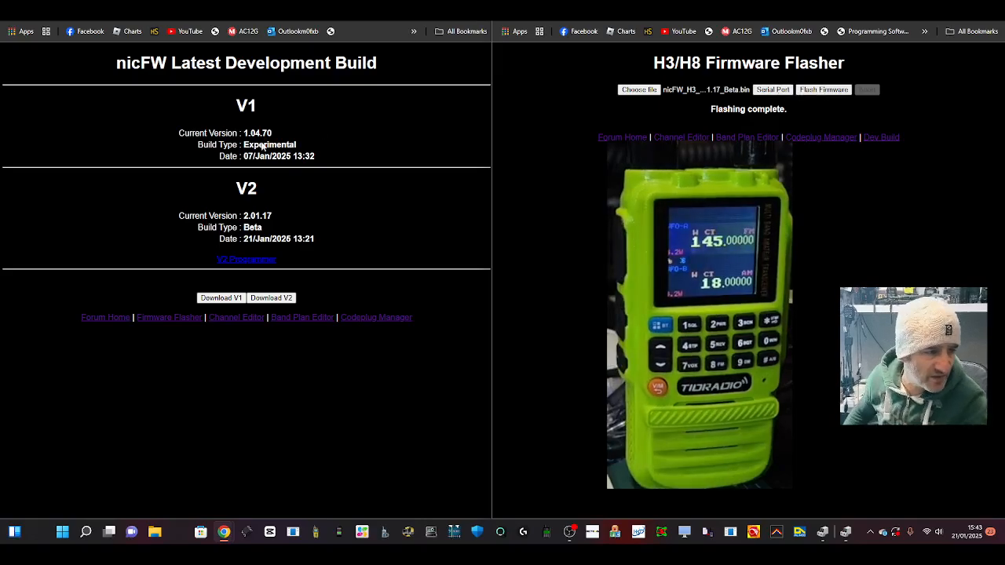
pyautogui.moveTo(267, 184)
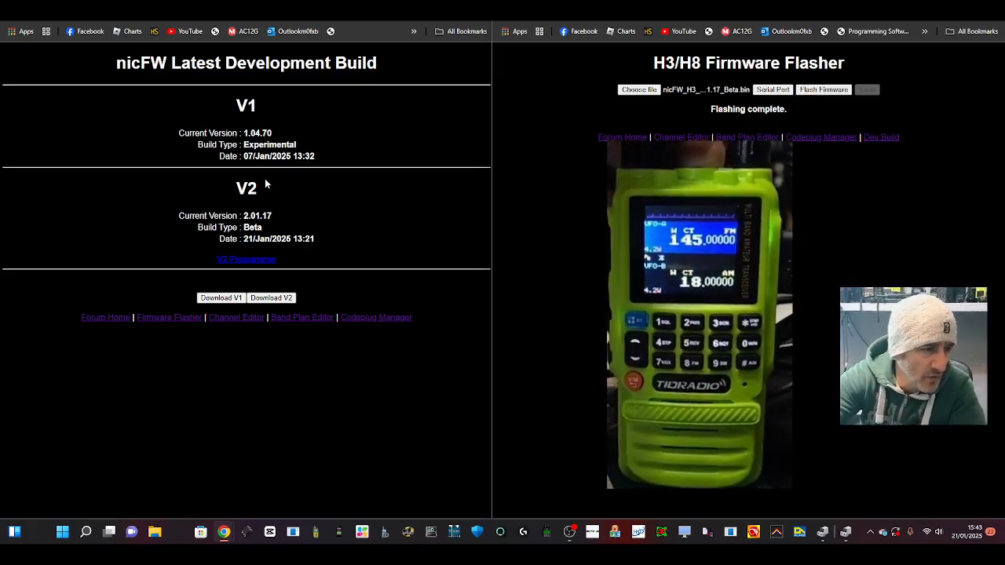